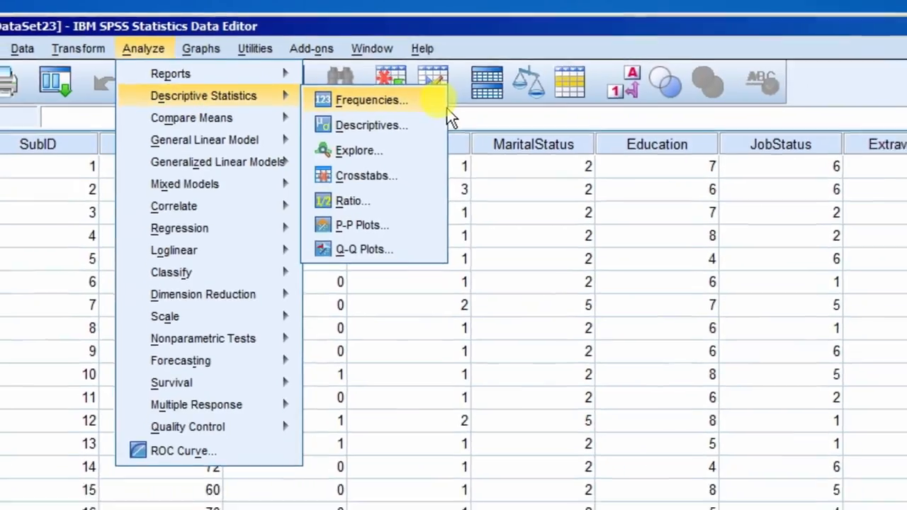
Step: Start a Frequencies analysis and add Race as the only variable to analyse
left_click(372, 100)
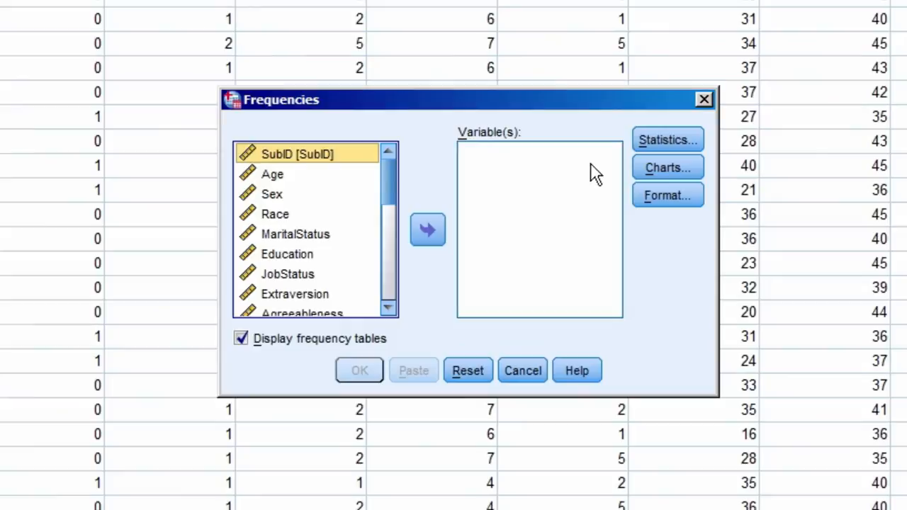
mouse_move(588, 225)
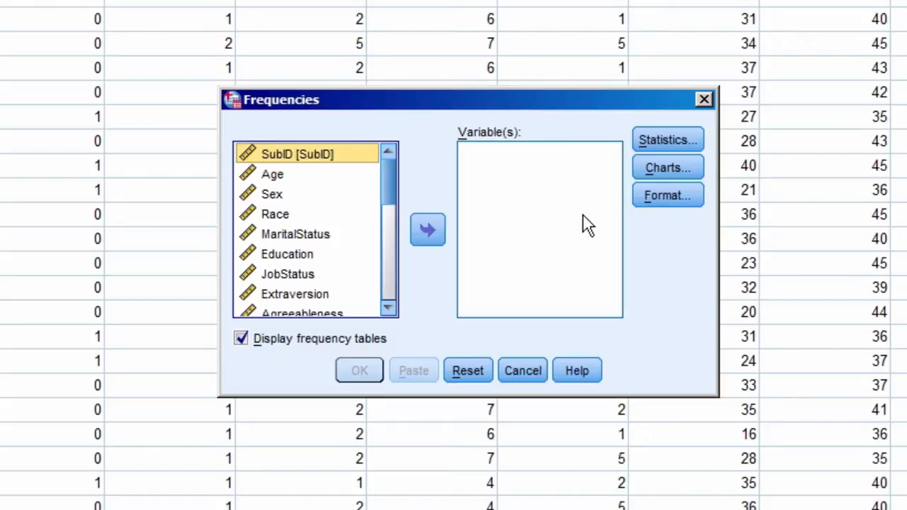
mouse_move(317, 207)
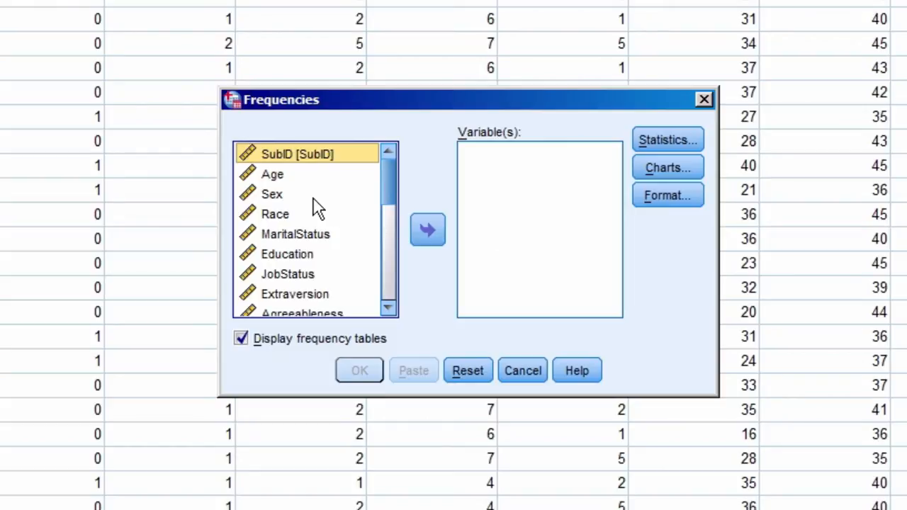
left_click(275, 213)
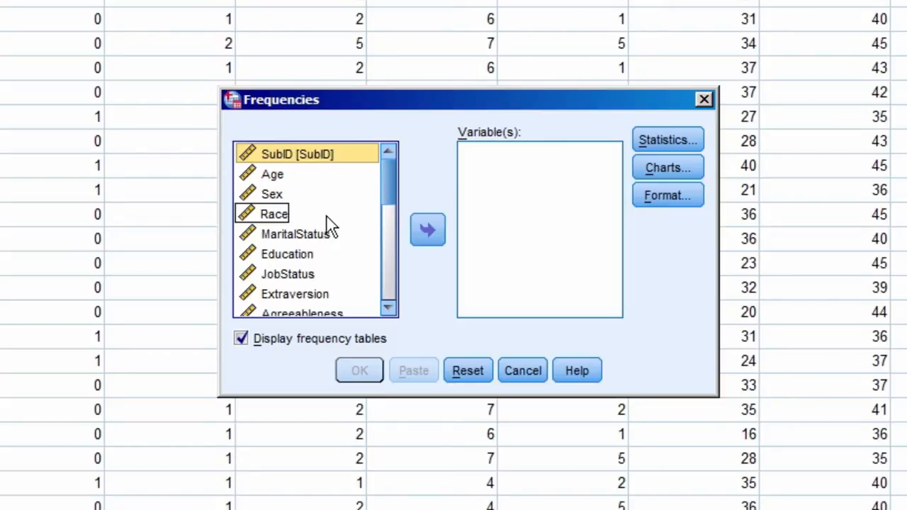
left_click(275, 213)
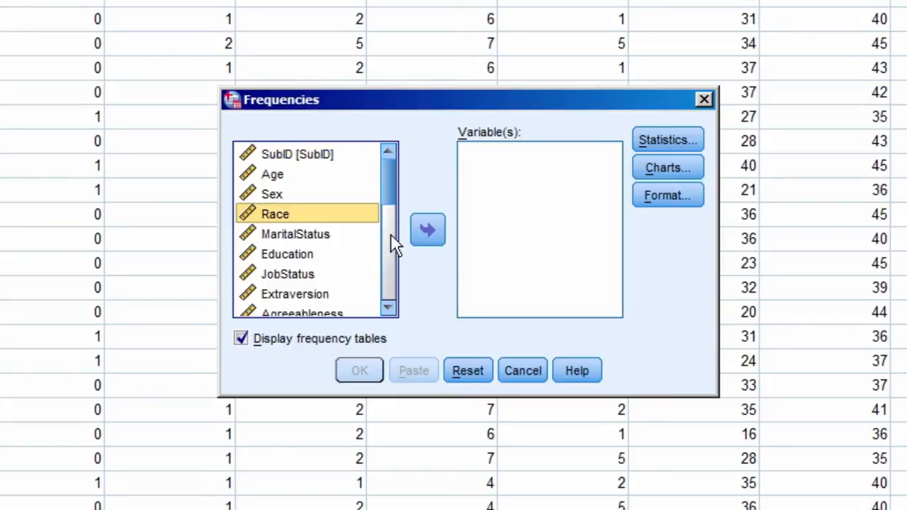
left_click(428, 229)
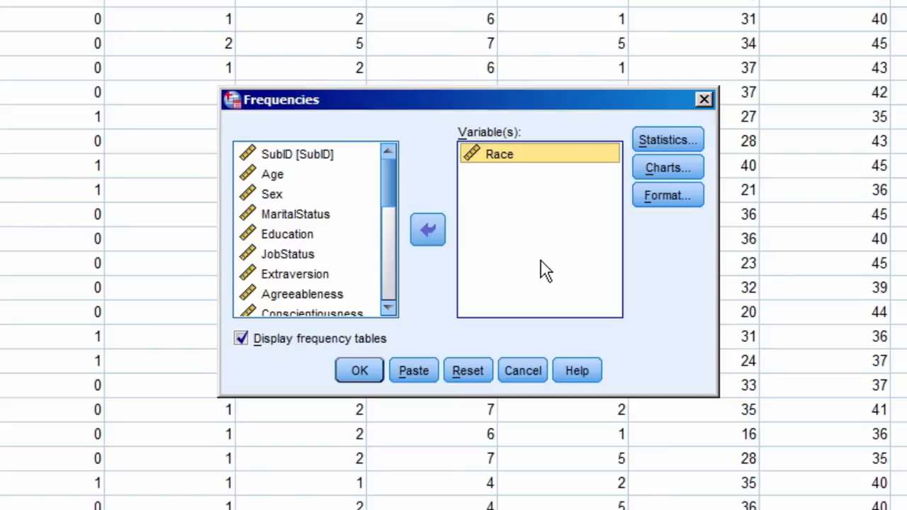
mouse_move(394, 400)
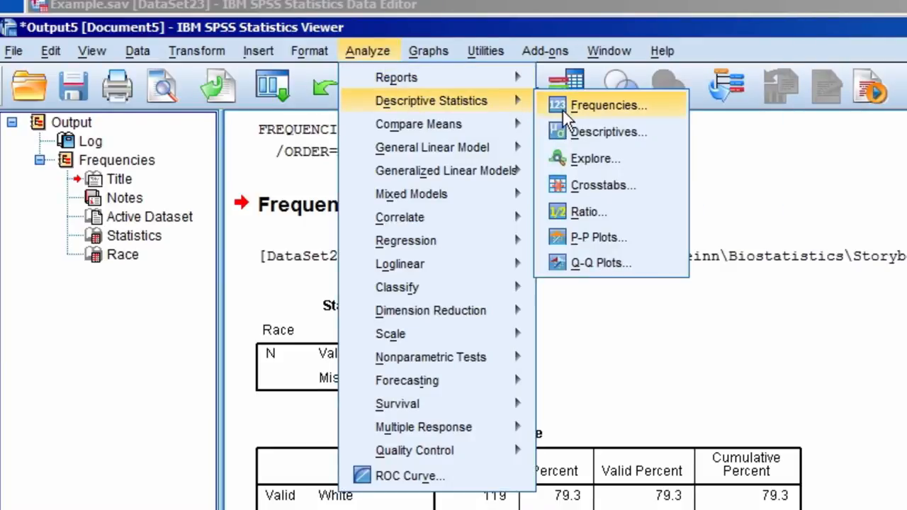
Step: Swap Race for Age in Frequencies and run it to get the Age frequency table
left_click(608, 105)
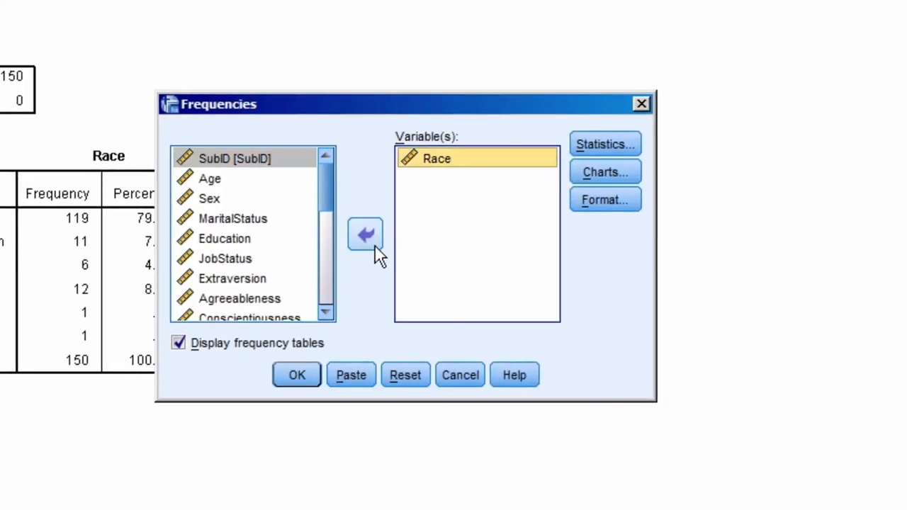
left_click(366, 234)
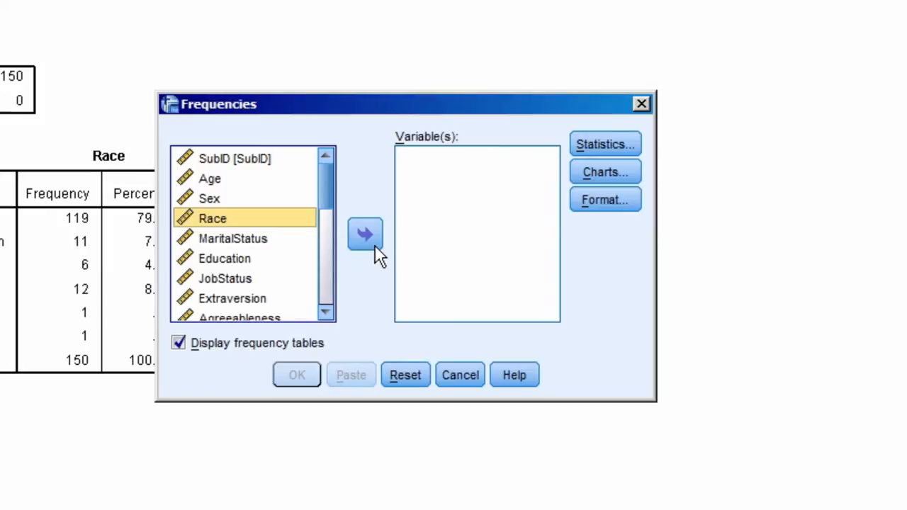
mouse_move(226, 201)
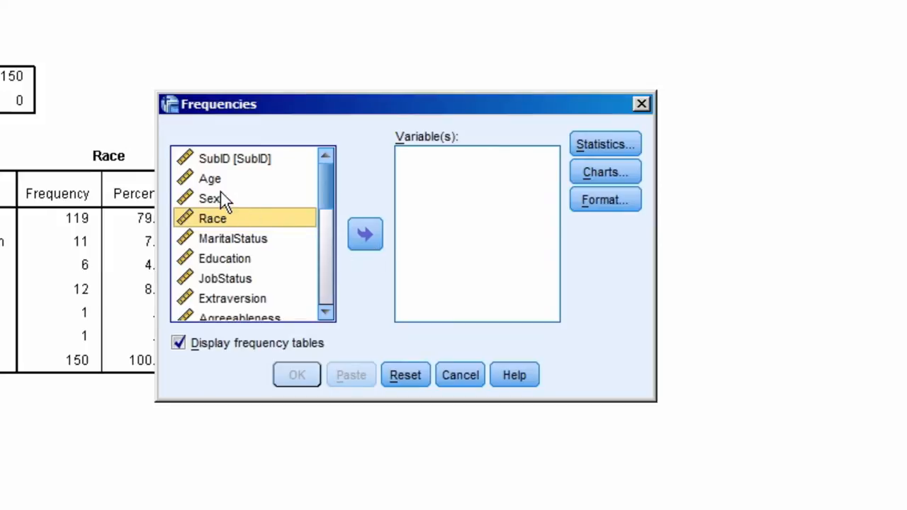
left_click(365, 233)
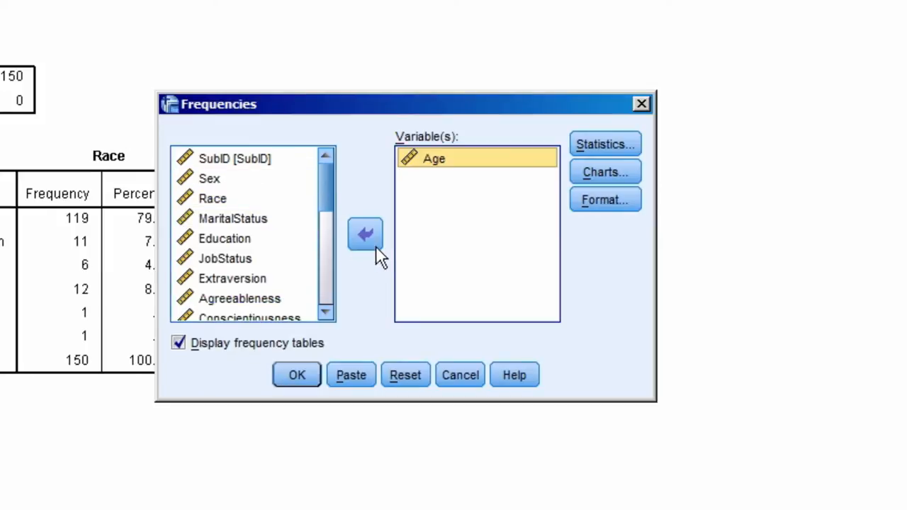
left_click(296, 374)
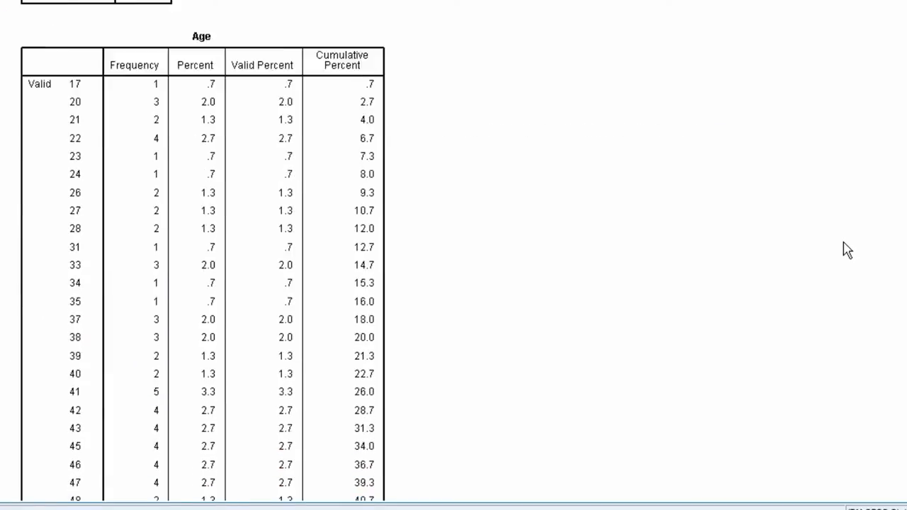
scroll("down", 3)
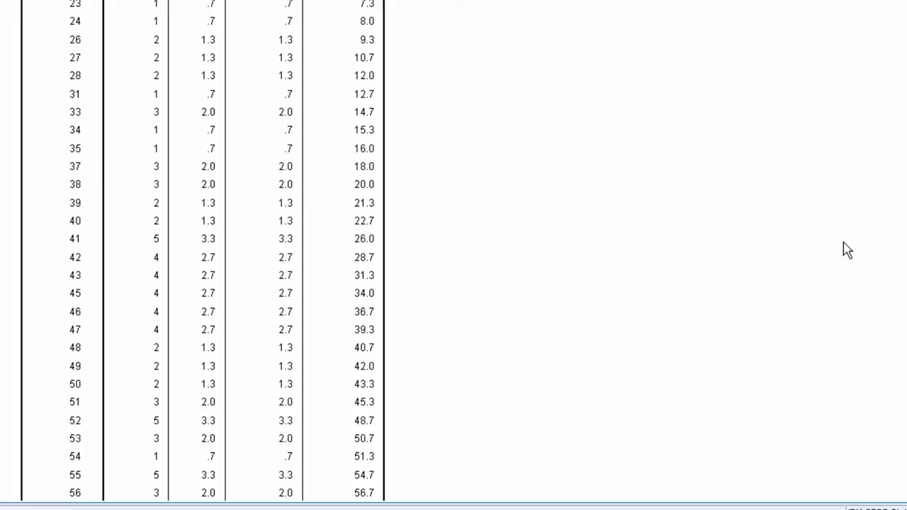
mouse_move(821, 244)
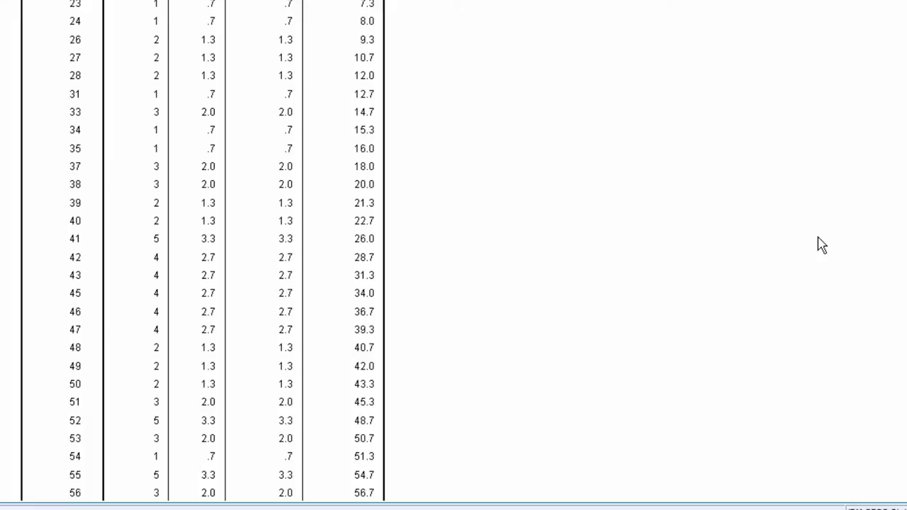
mouse_move(813, 230)
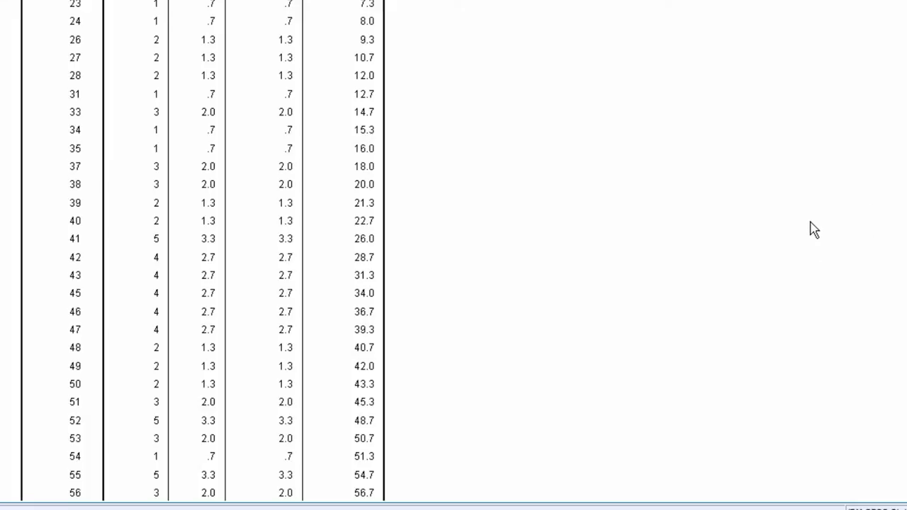
scroll("down", 3)
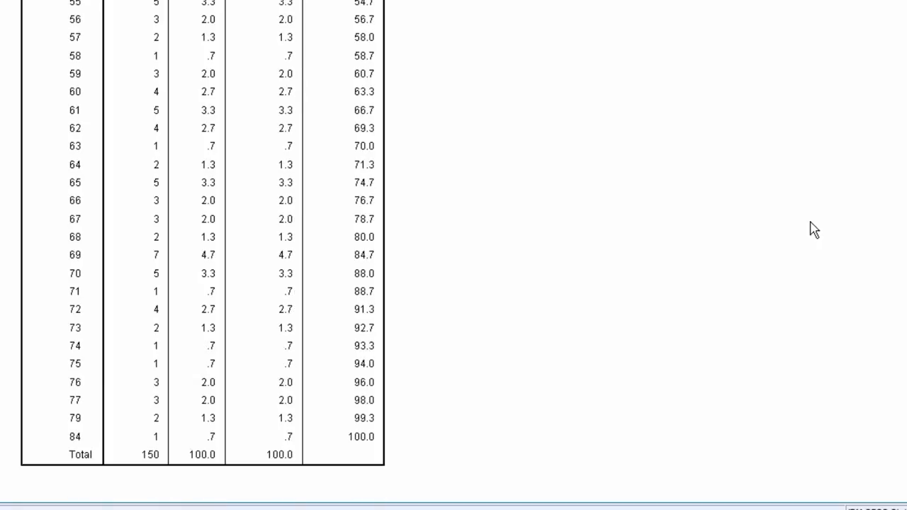
scroll("up", 3)
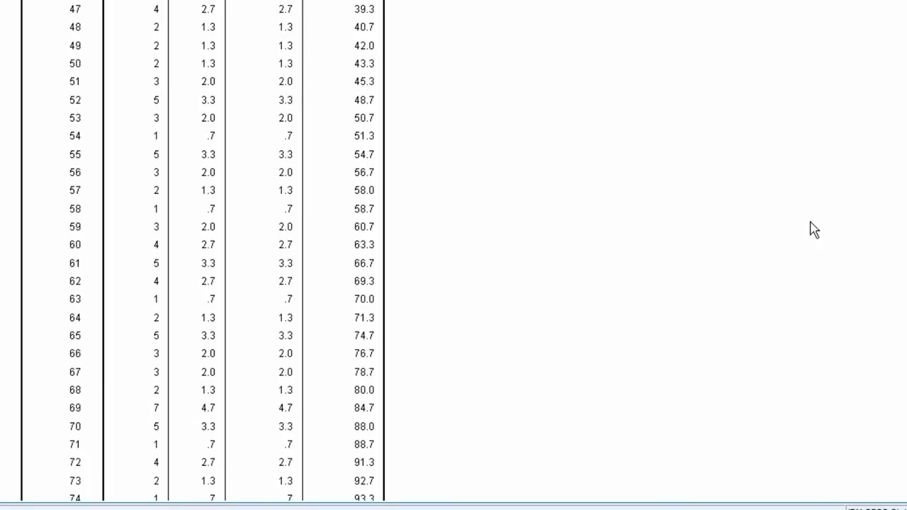
scroll("up", 3)
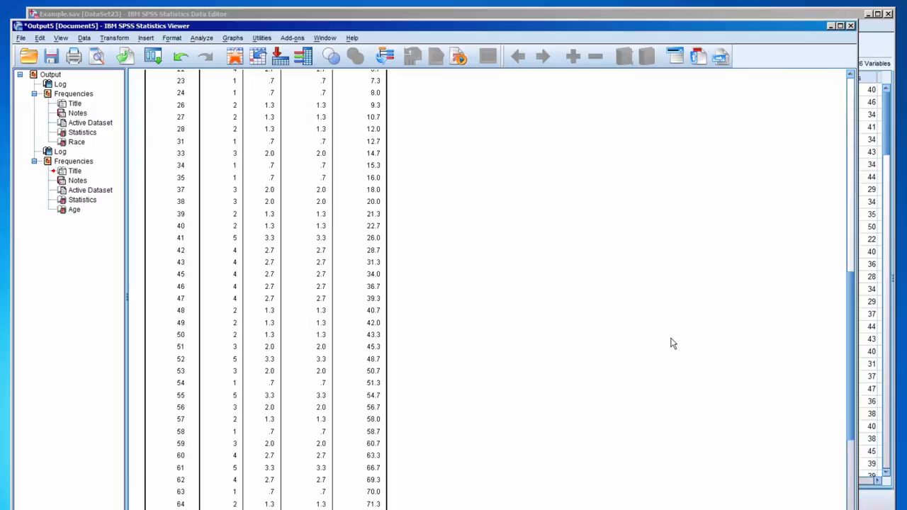
mouse_move(641, 320)
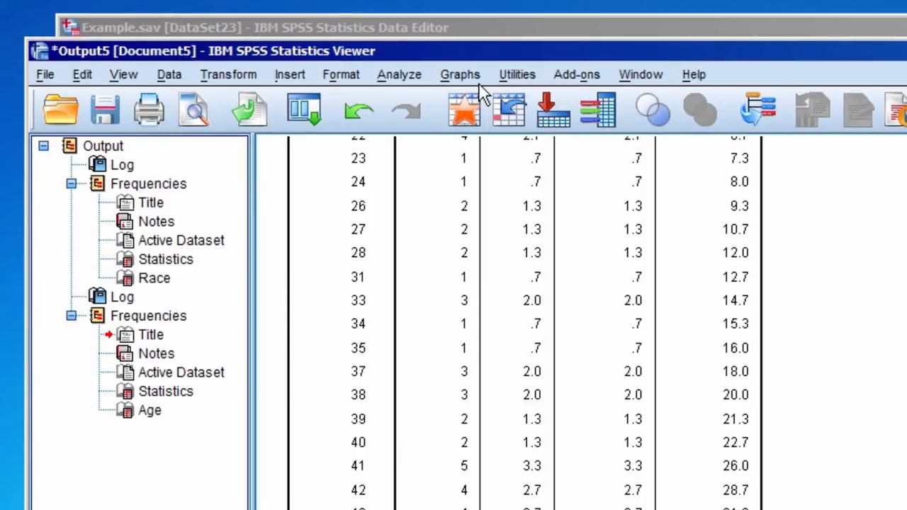
Step: Create a legacy histogram with Age as its variable and produce it in the output
left_click(459, 74)
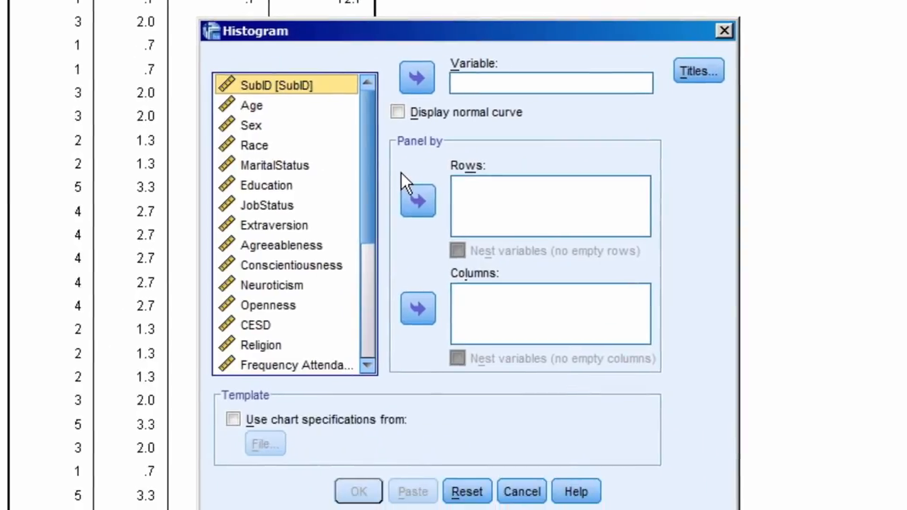
mouse_move(312, 167)
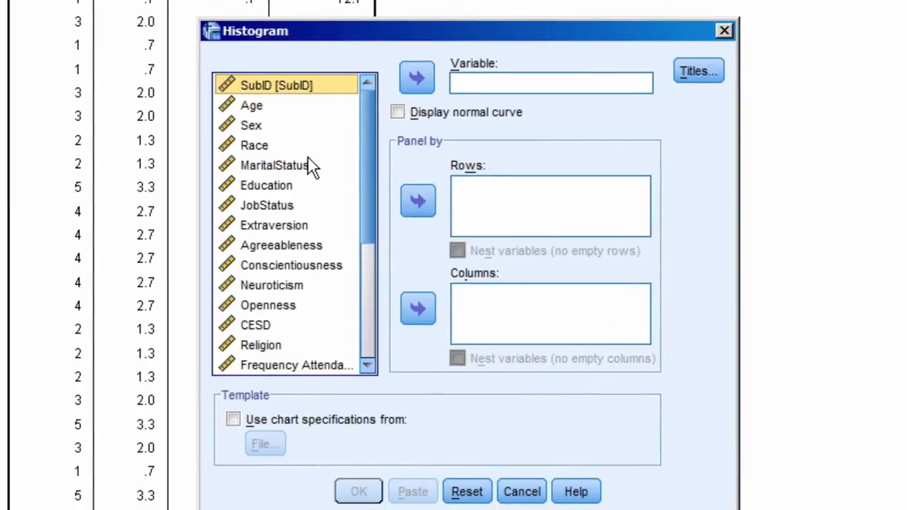
left_click(252, 105)
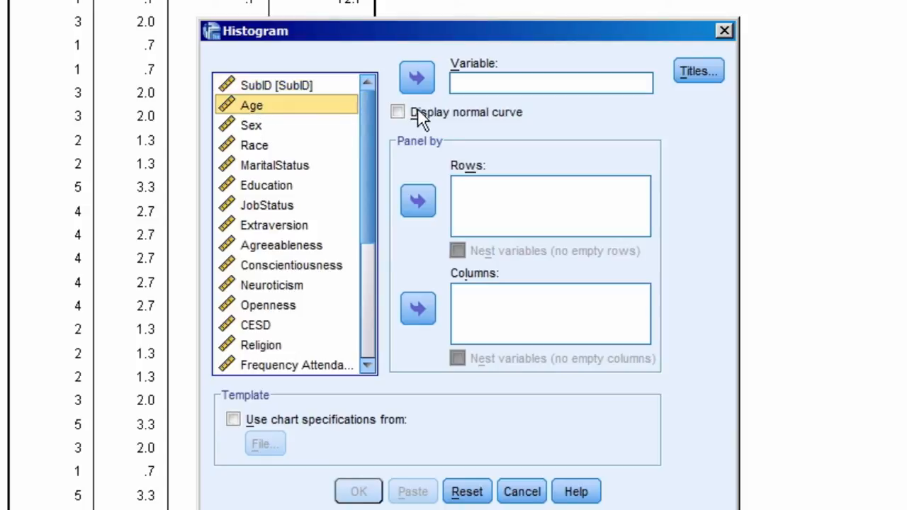
left_click(416, 77)
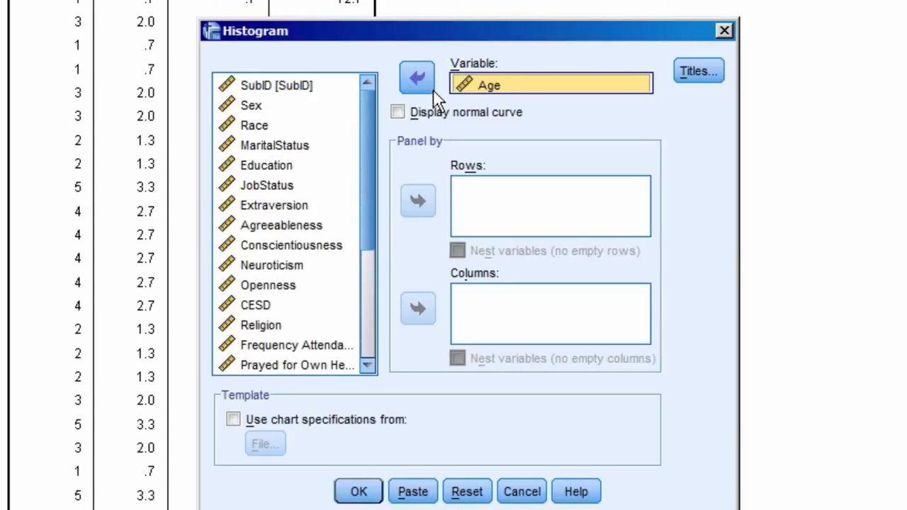
mouse_move(689, 291)
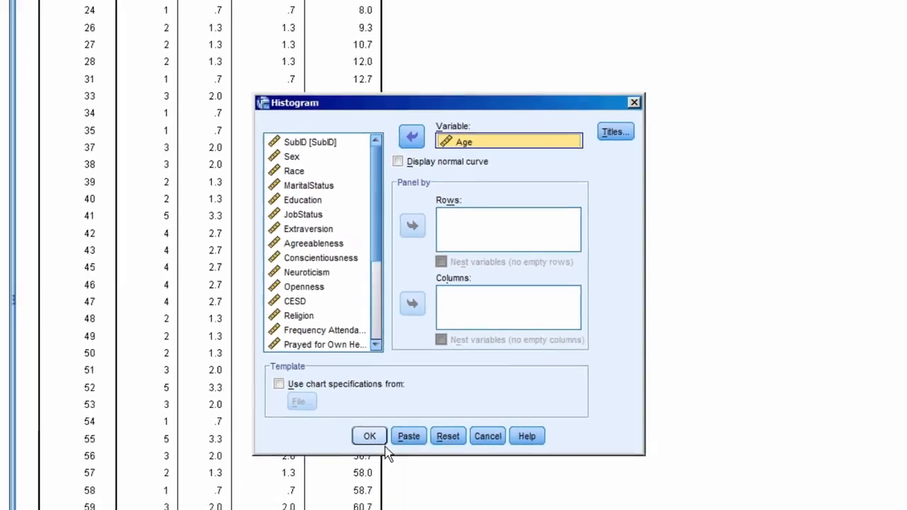
left_click(369, 436)
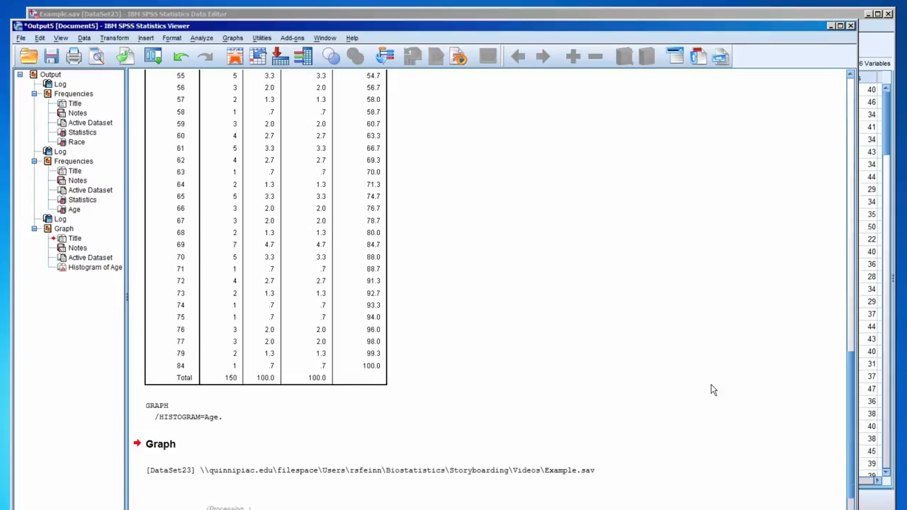
scroll("down", 3)
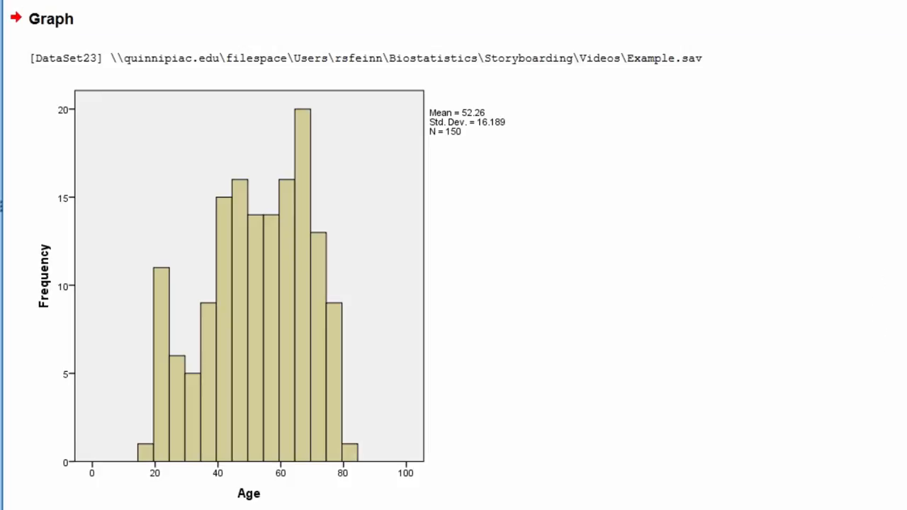
left_click(459, 74)
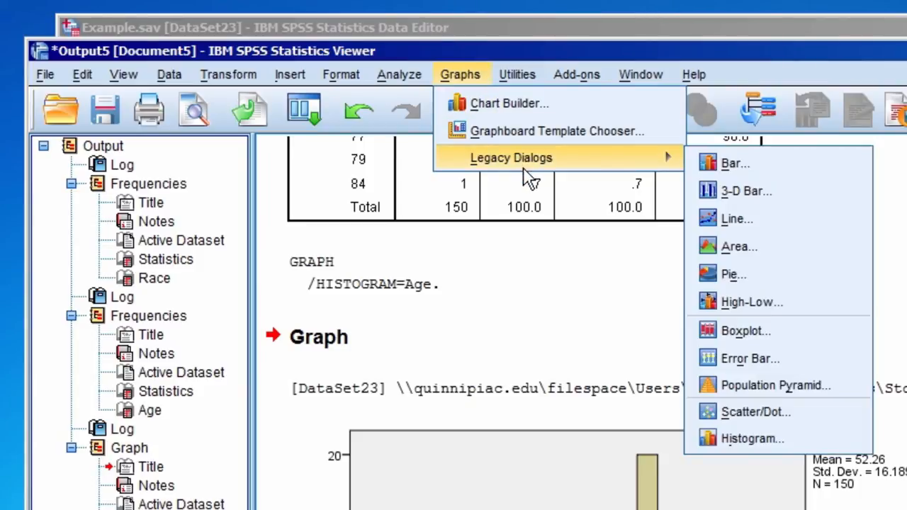
Step: Begin a simple legacy bar chart summarizing groups of cases and go to Define
left_click(734, 163)
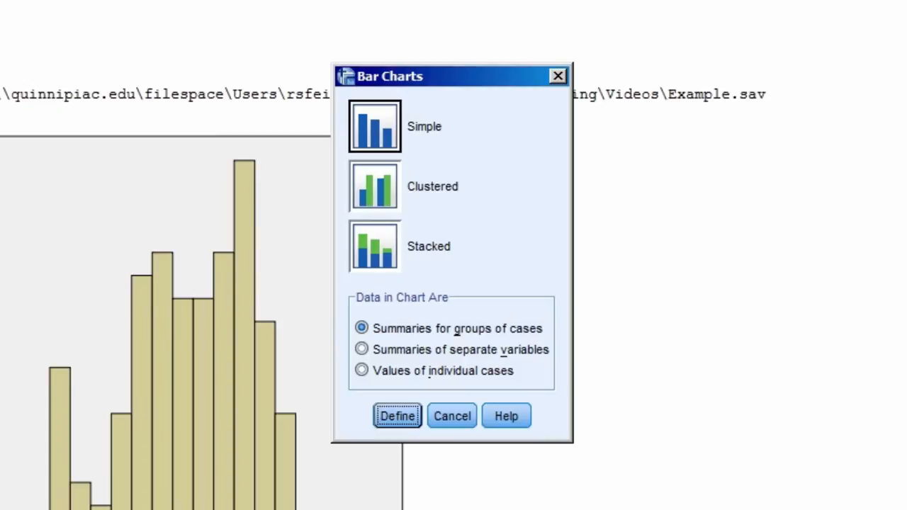
mouse_move(462, 163)
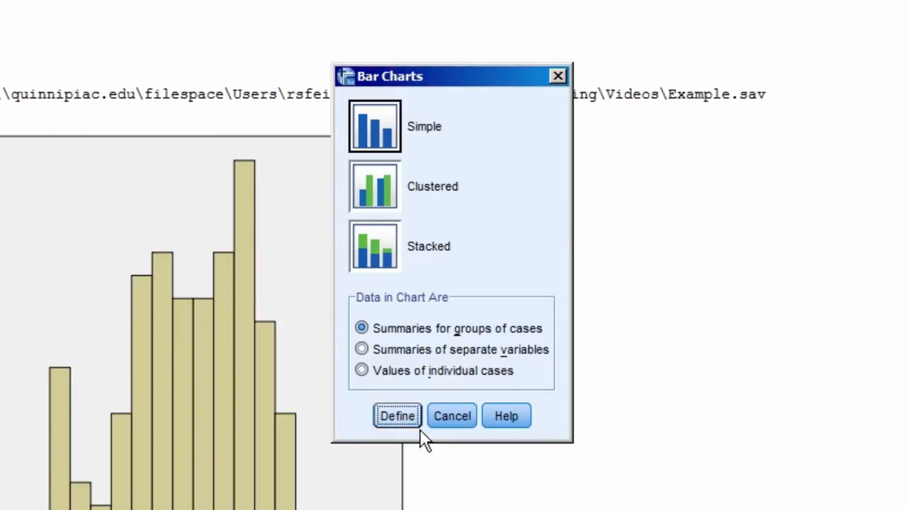
left_click(397, 417)
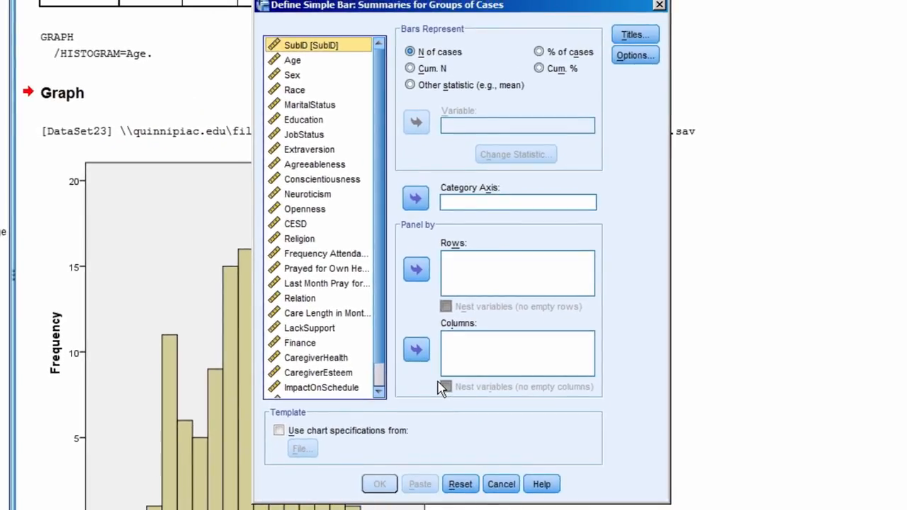
mouse_move(417, 350)
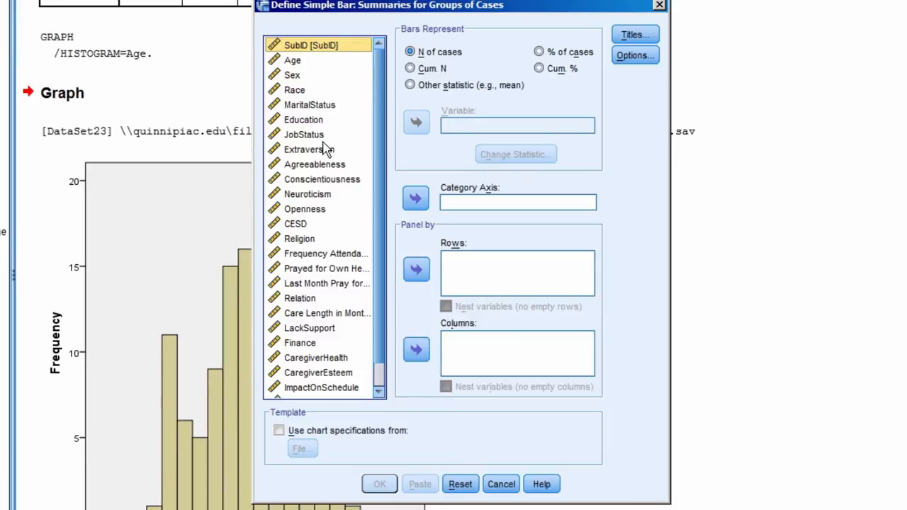
Step: Use JobStatus as the category axis and produce the bar chart of case counts
left_click(303, 135)
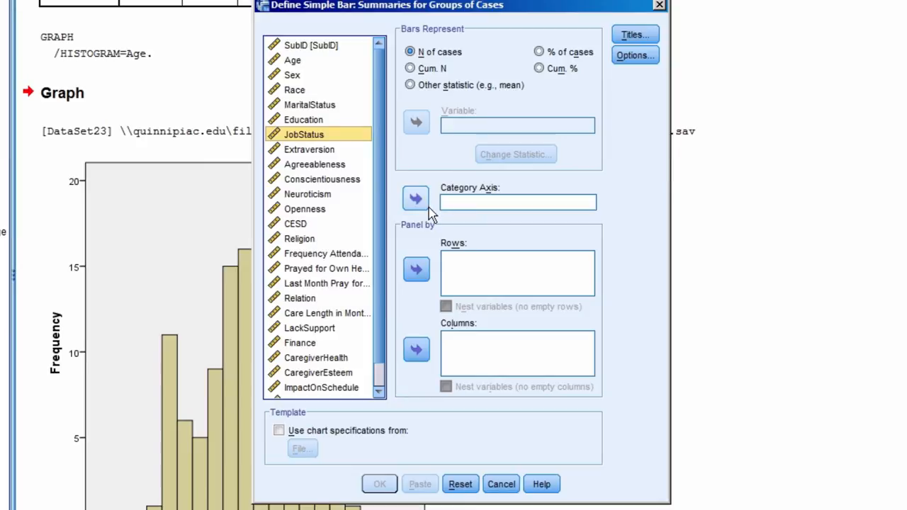
left_click(416, 198)
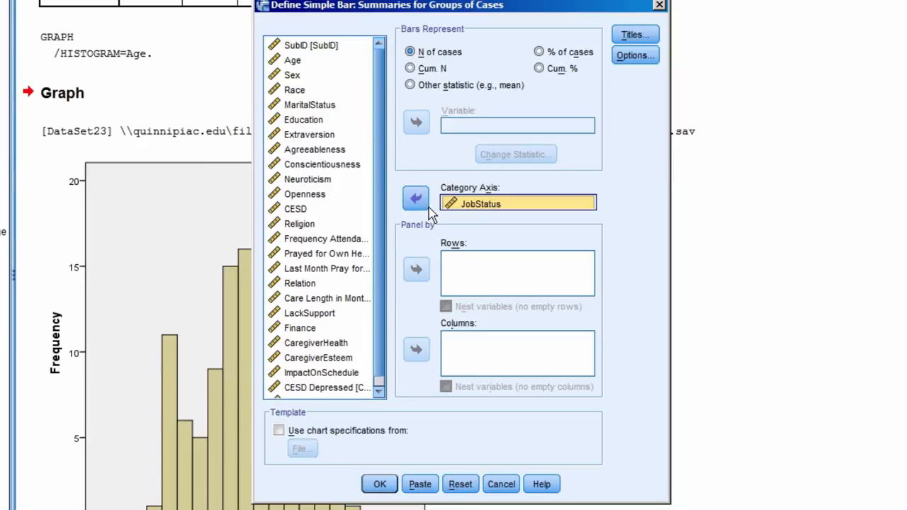
mouse_move(627, 394)
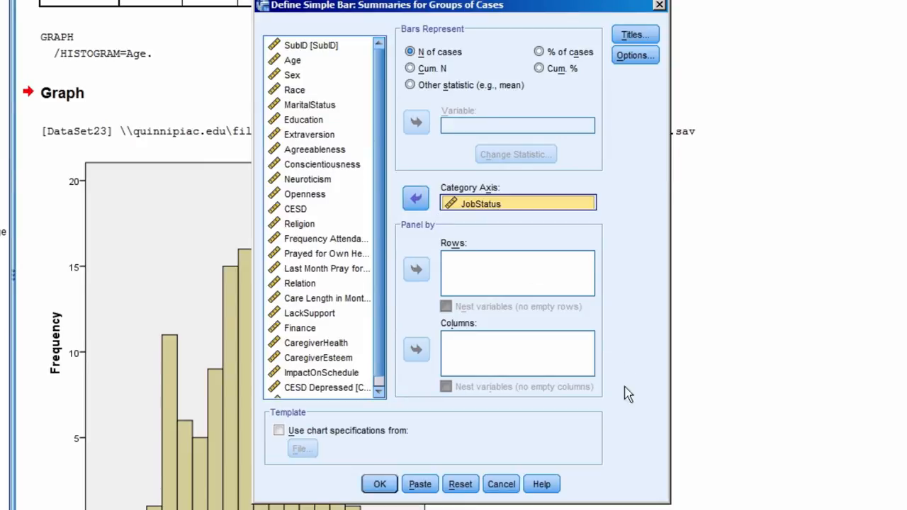
mouse_move(380, 494)
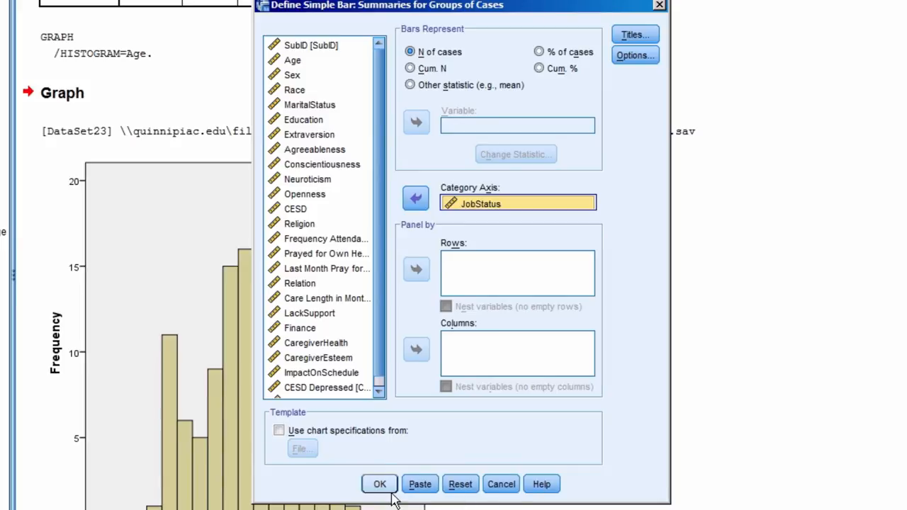
left_click(379, 485)
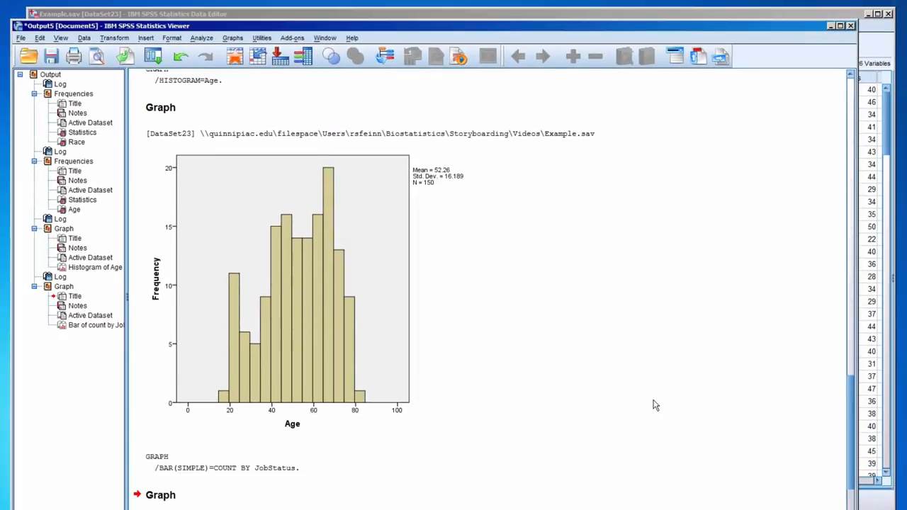
scroll("down", 3)
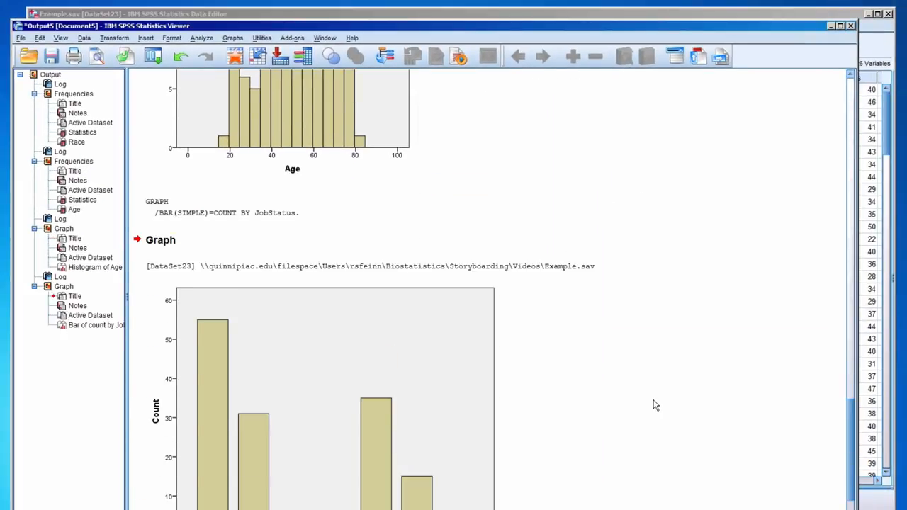